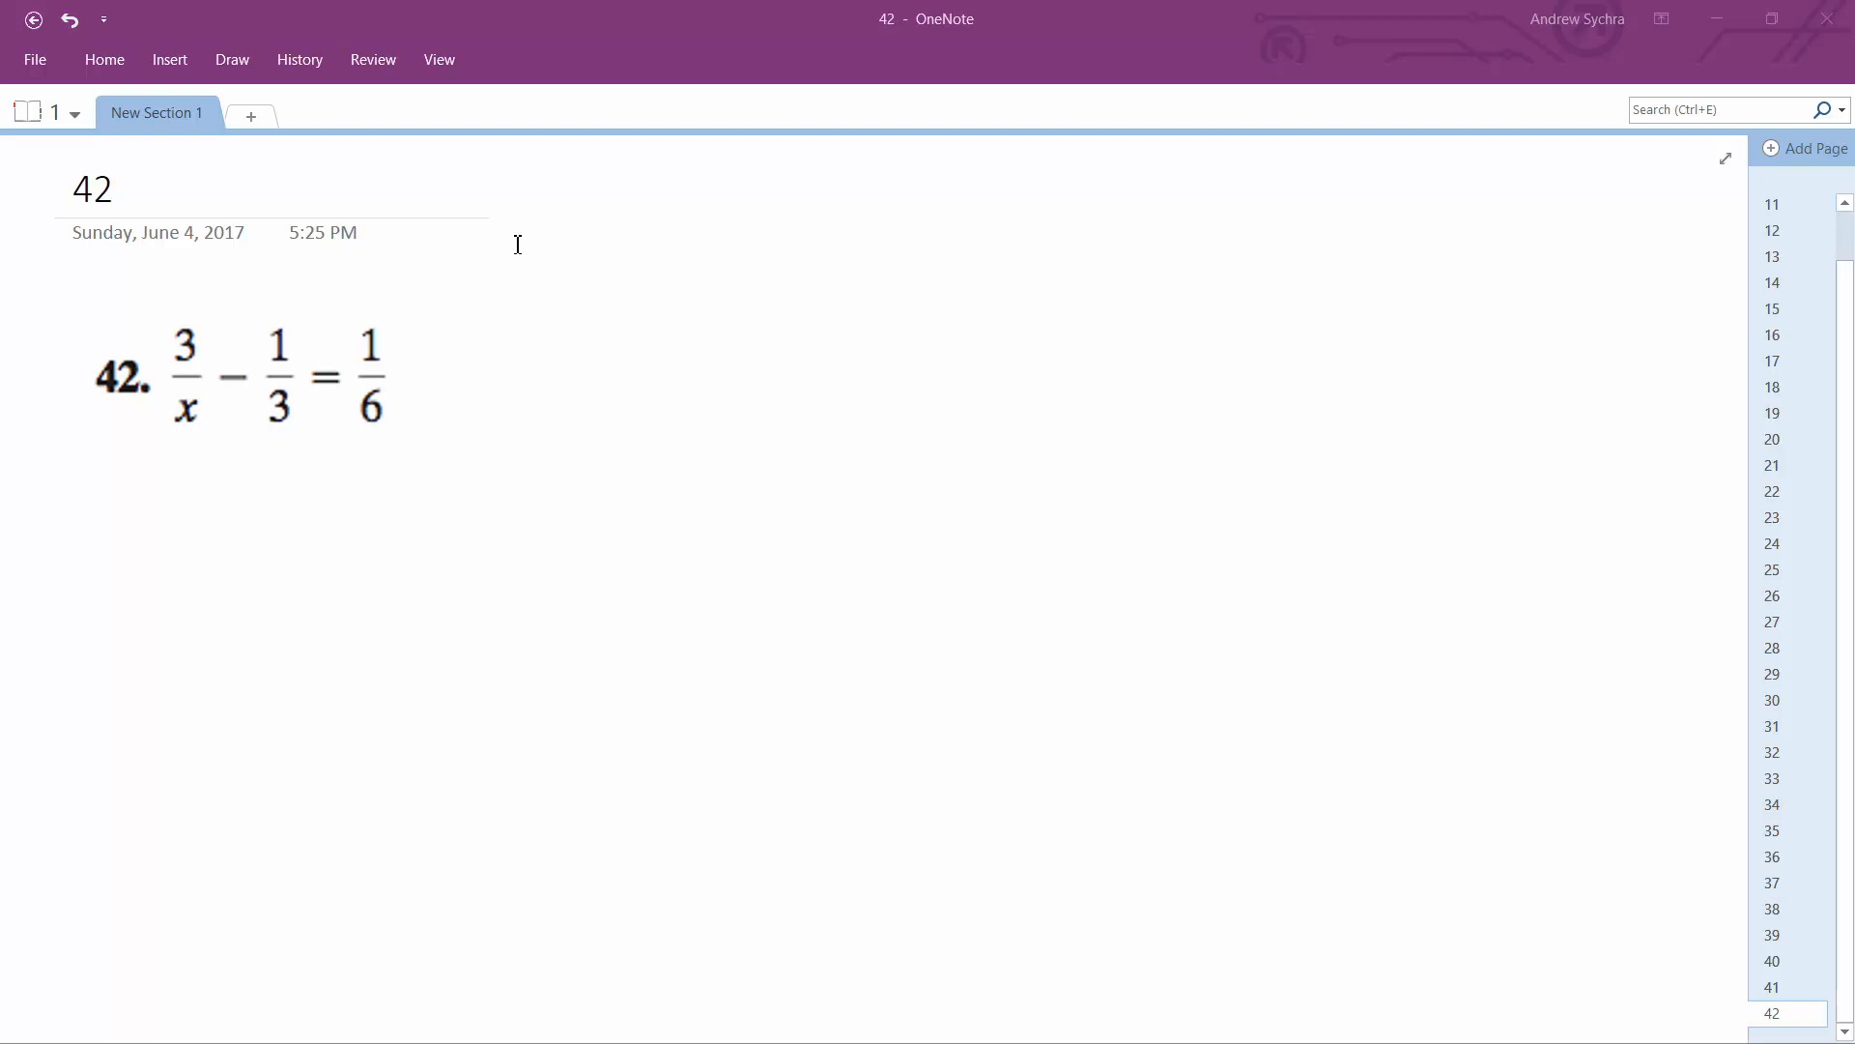
Step: Place the pen to the right of the printed equation 3/x − 1/3 = 1/6 to write 6x
click(236, 377)
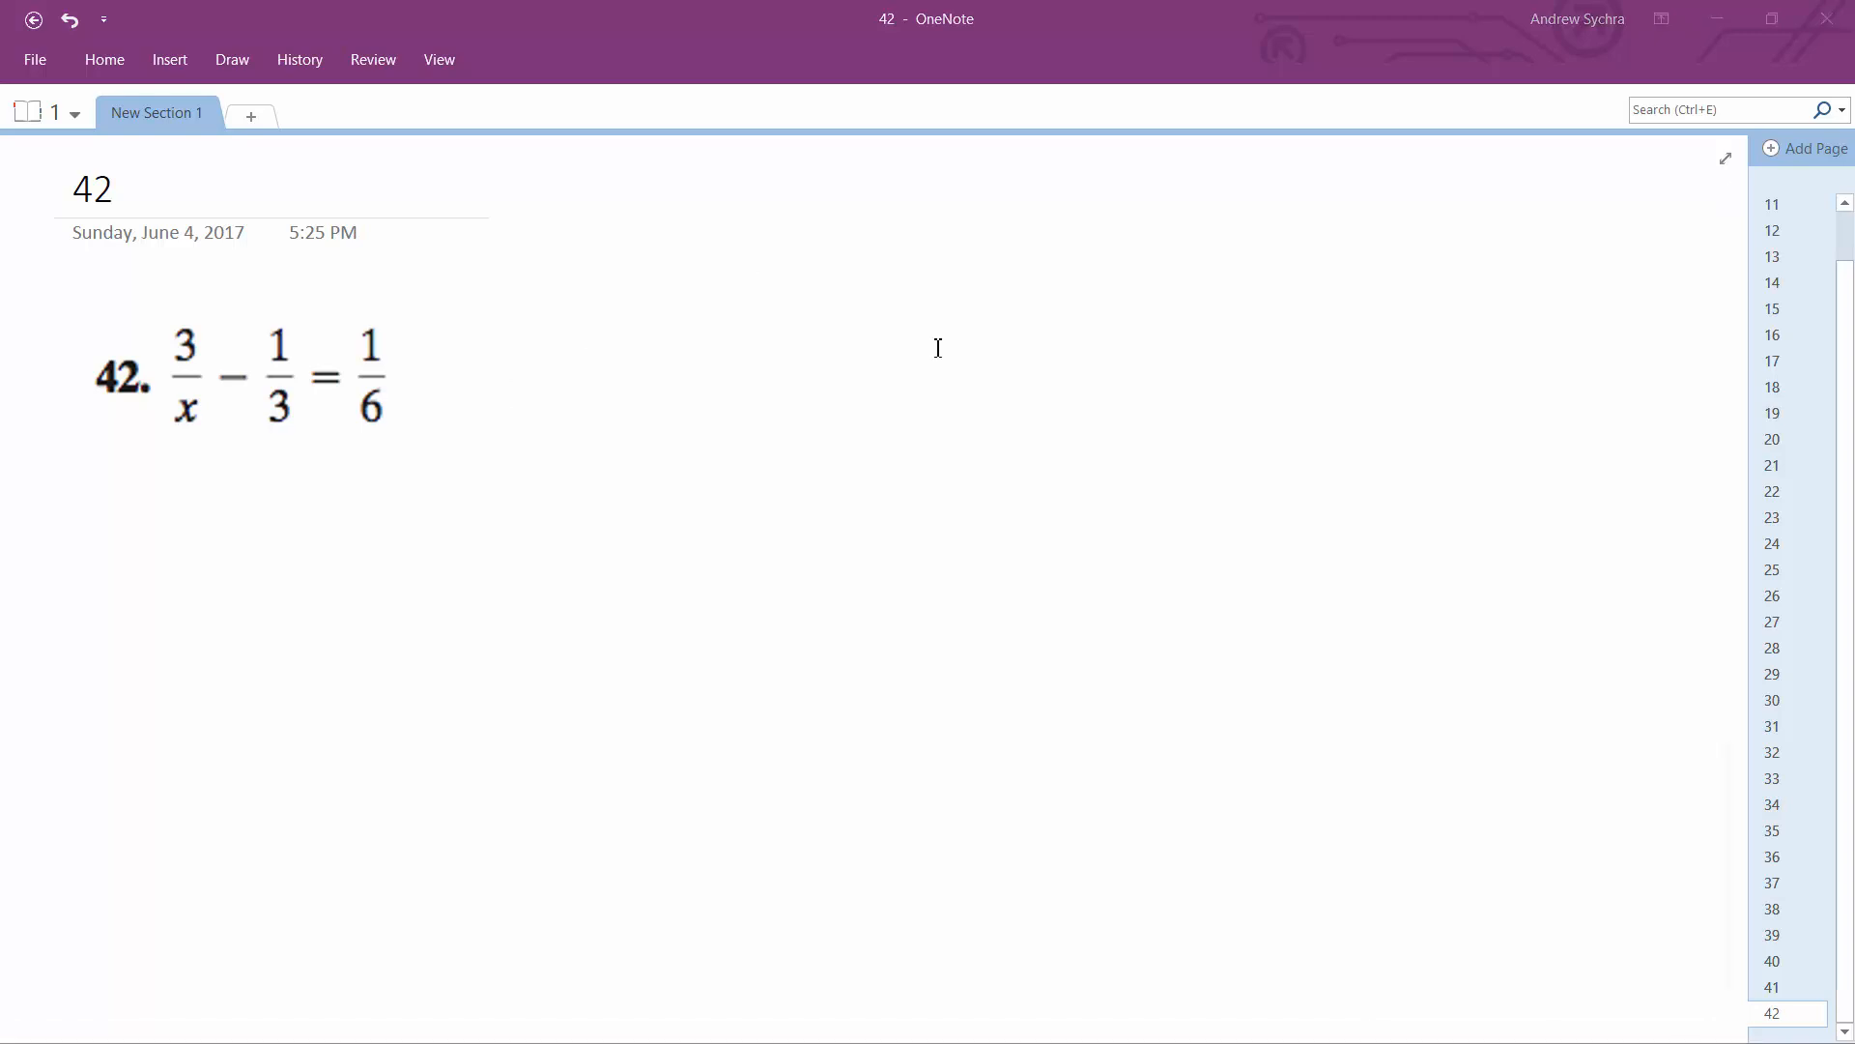
mouse_move(262, 367)
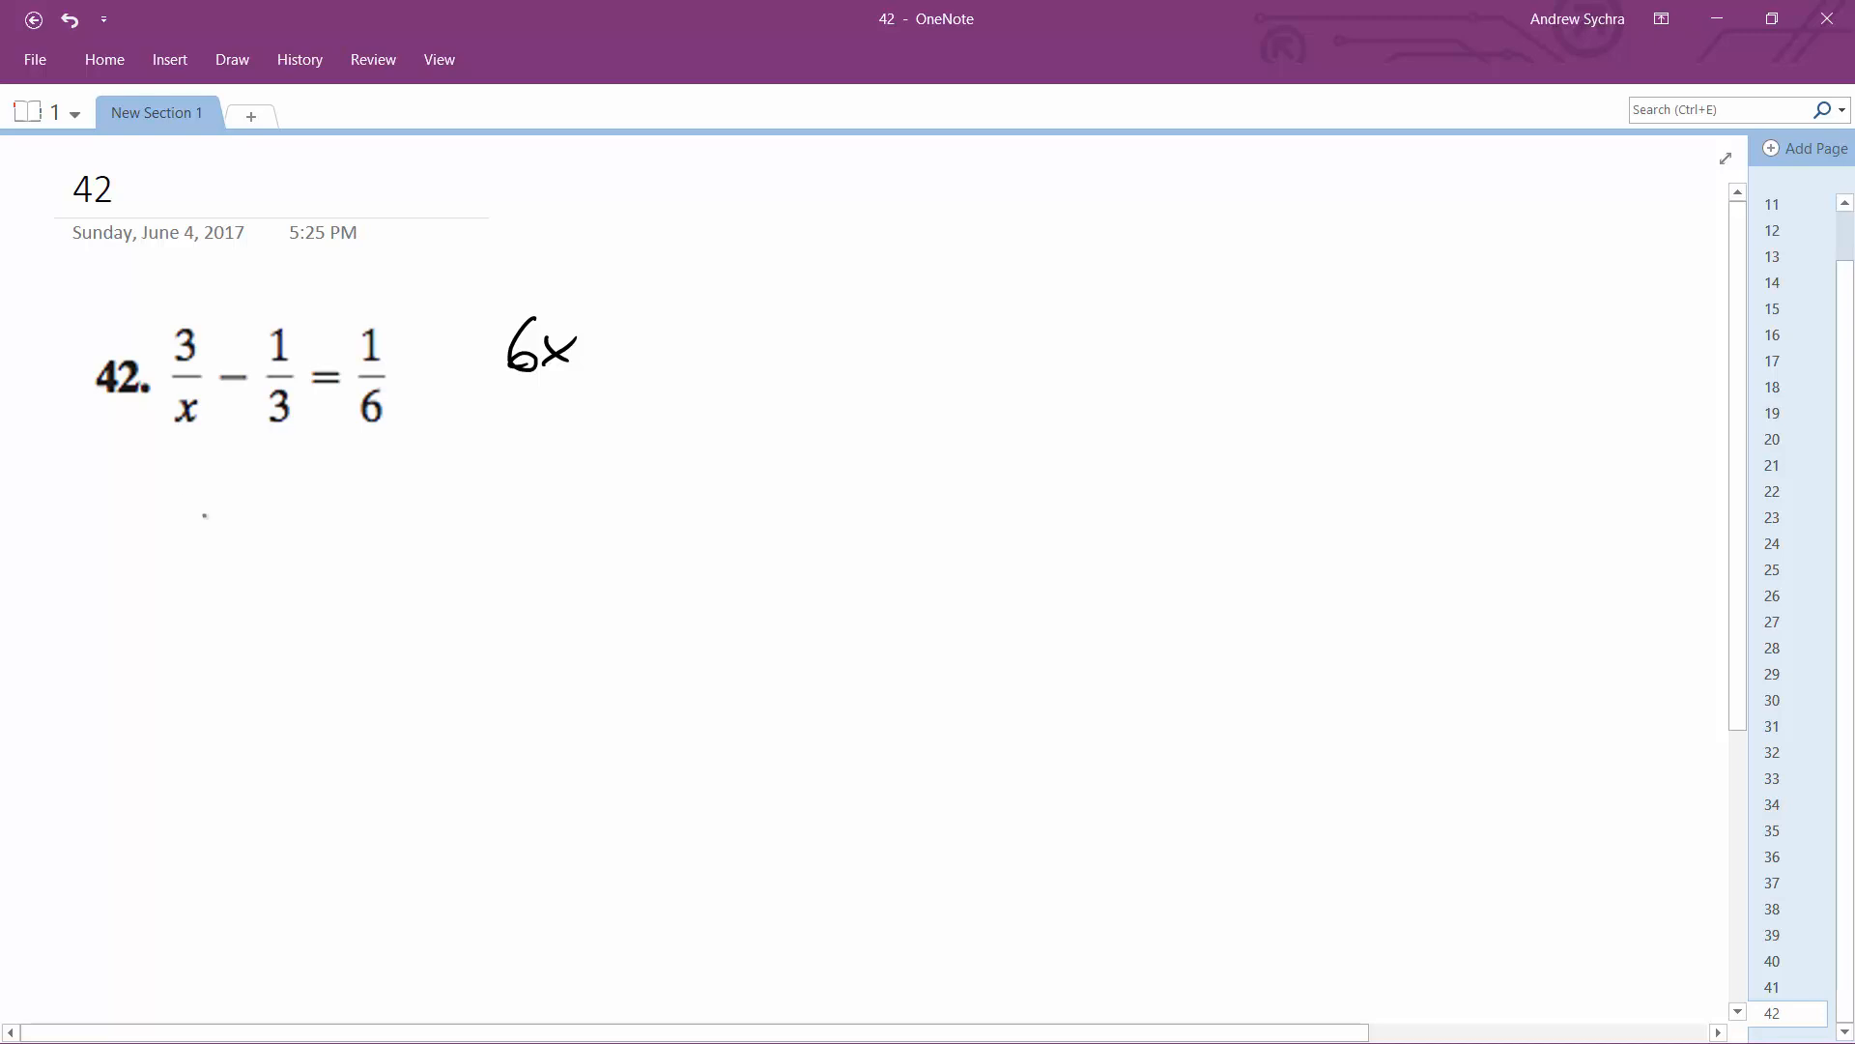
Step: Handwrite 6x·3/x − 6x·1/3 = 1/6·6x on the line below the problem
drag(190, 497, 183, 551)
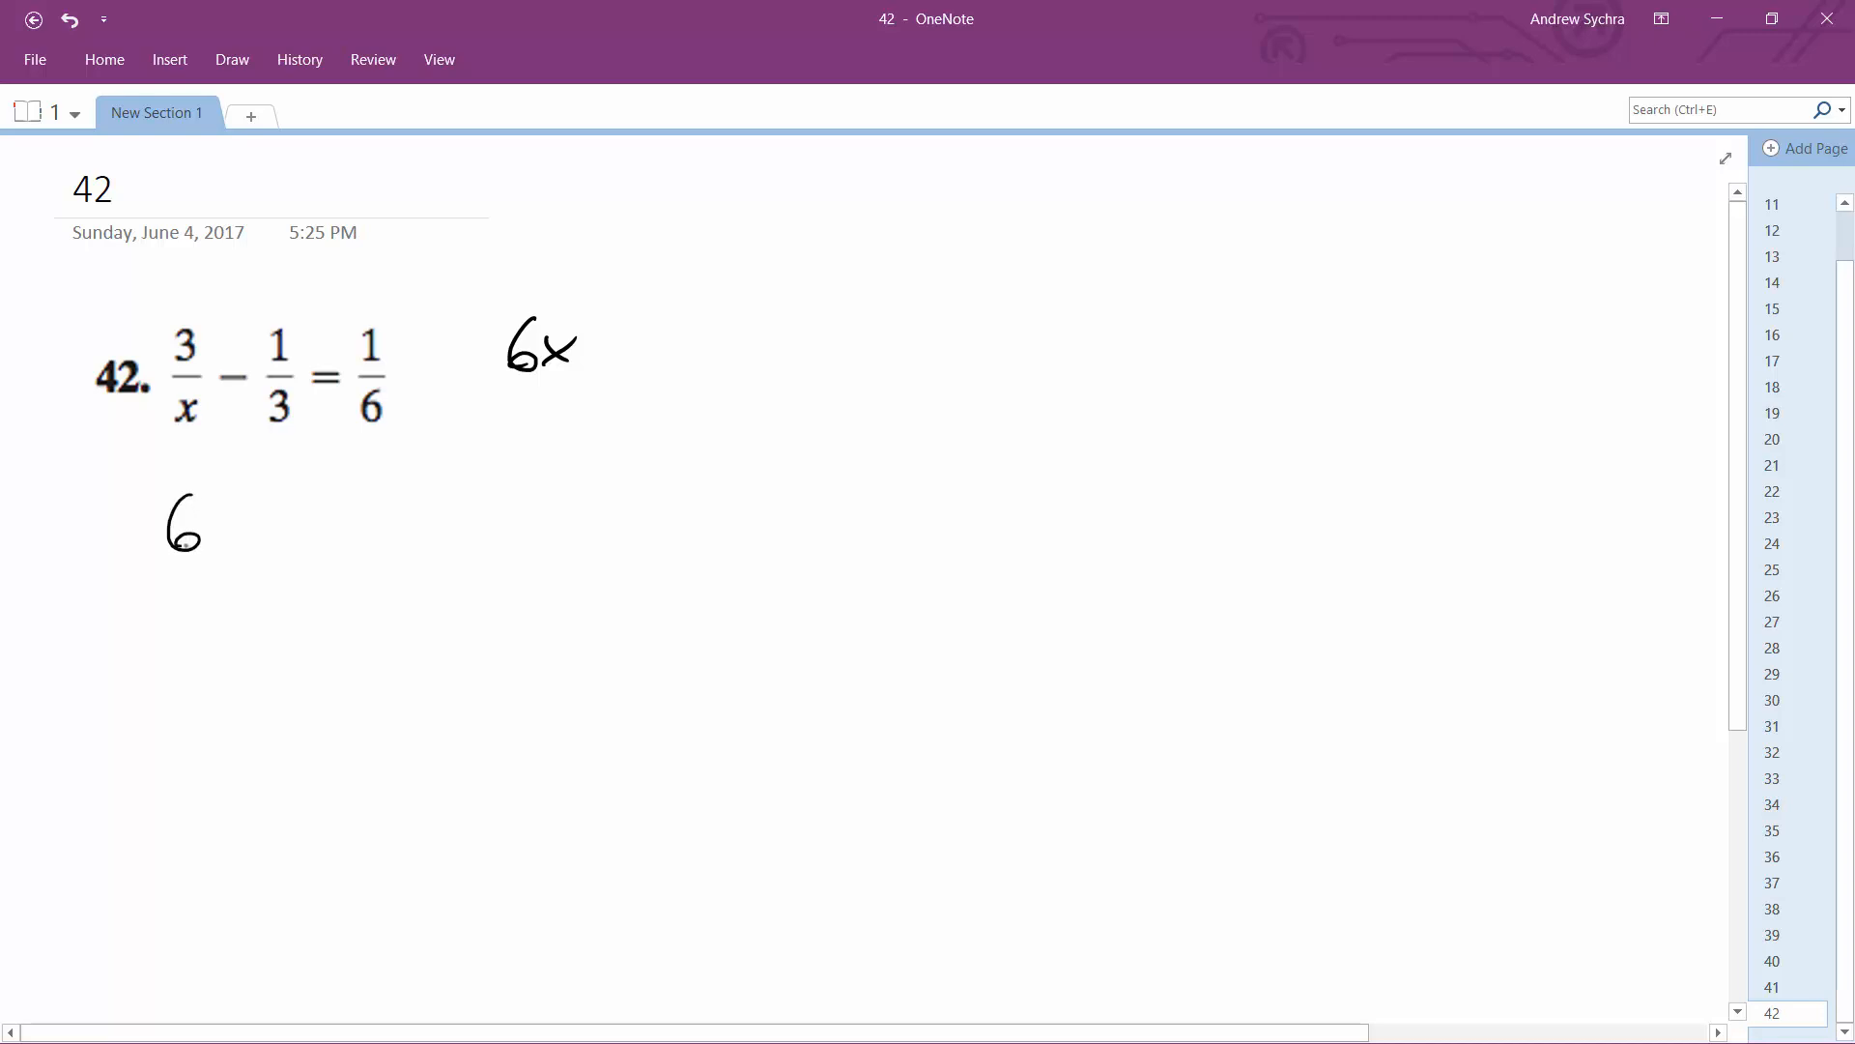
drag(211, 519, 243, 520)
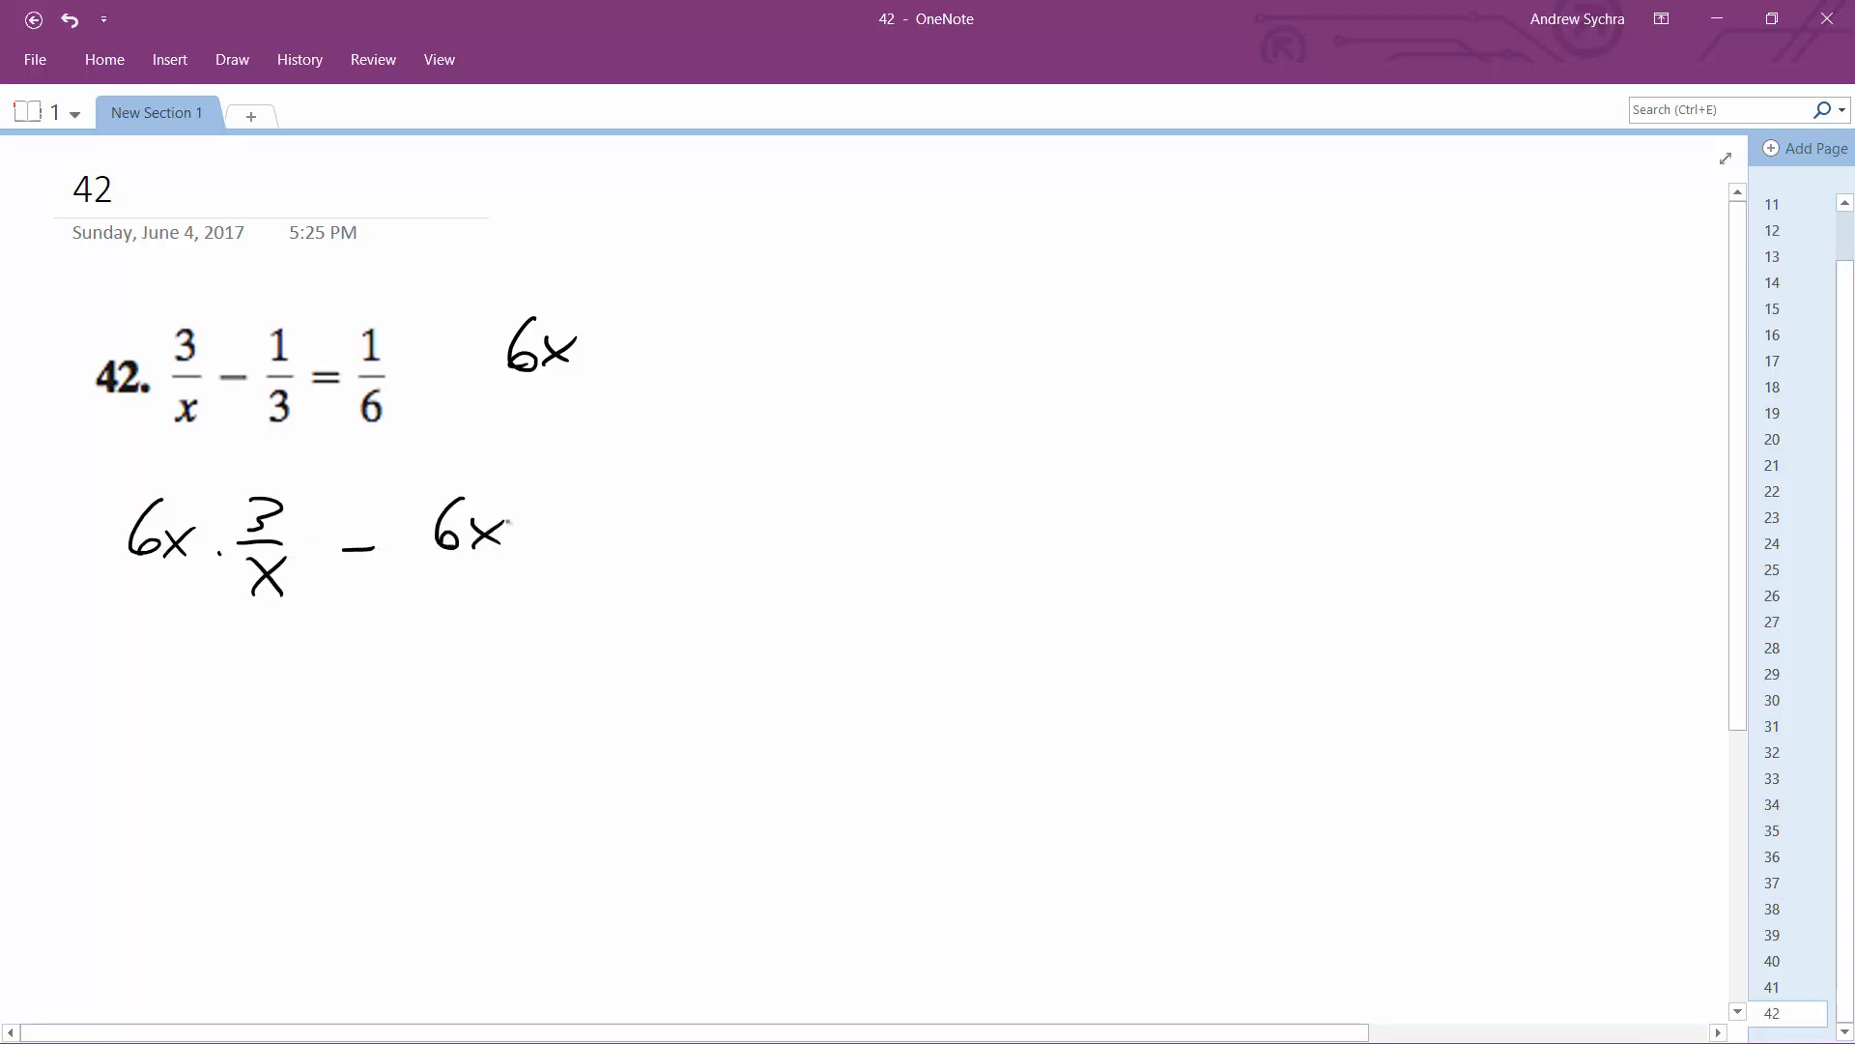
drag(557, 503, 556, 574)
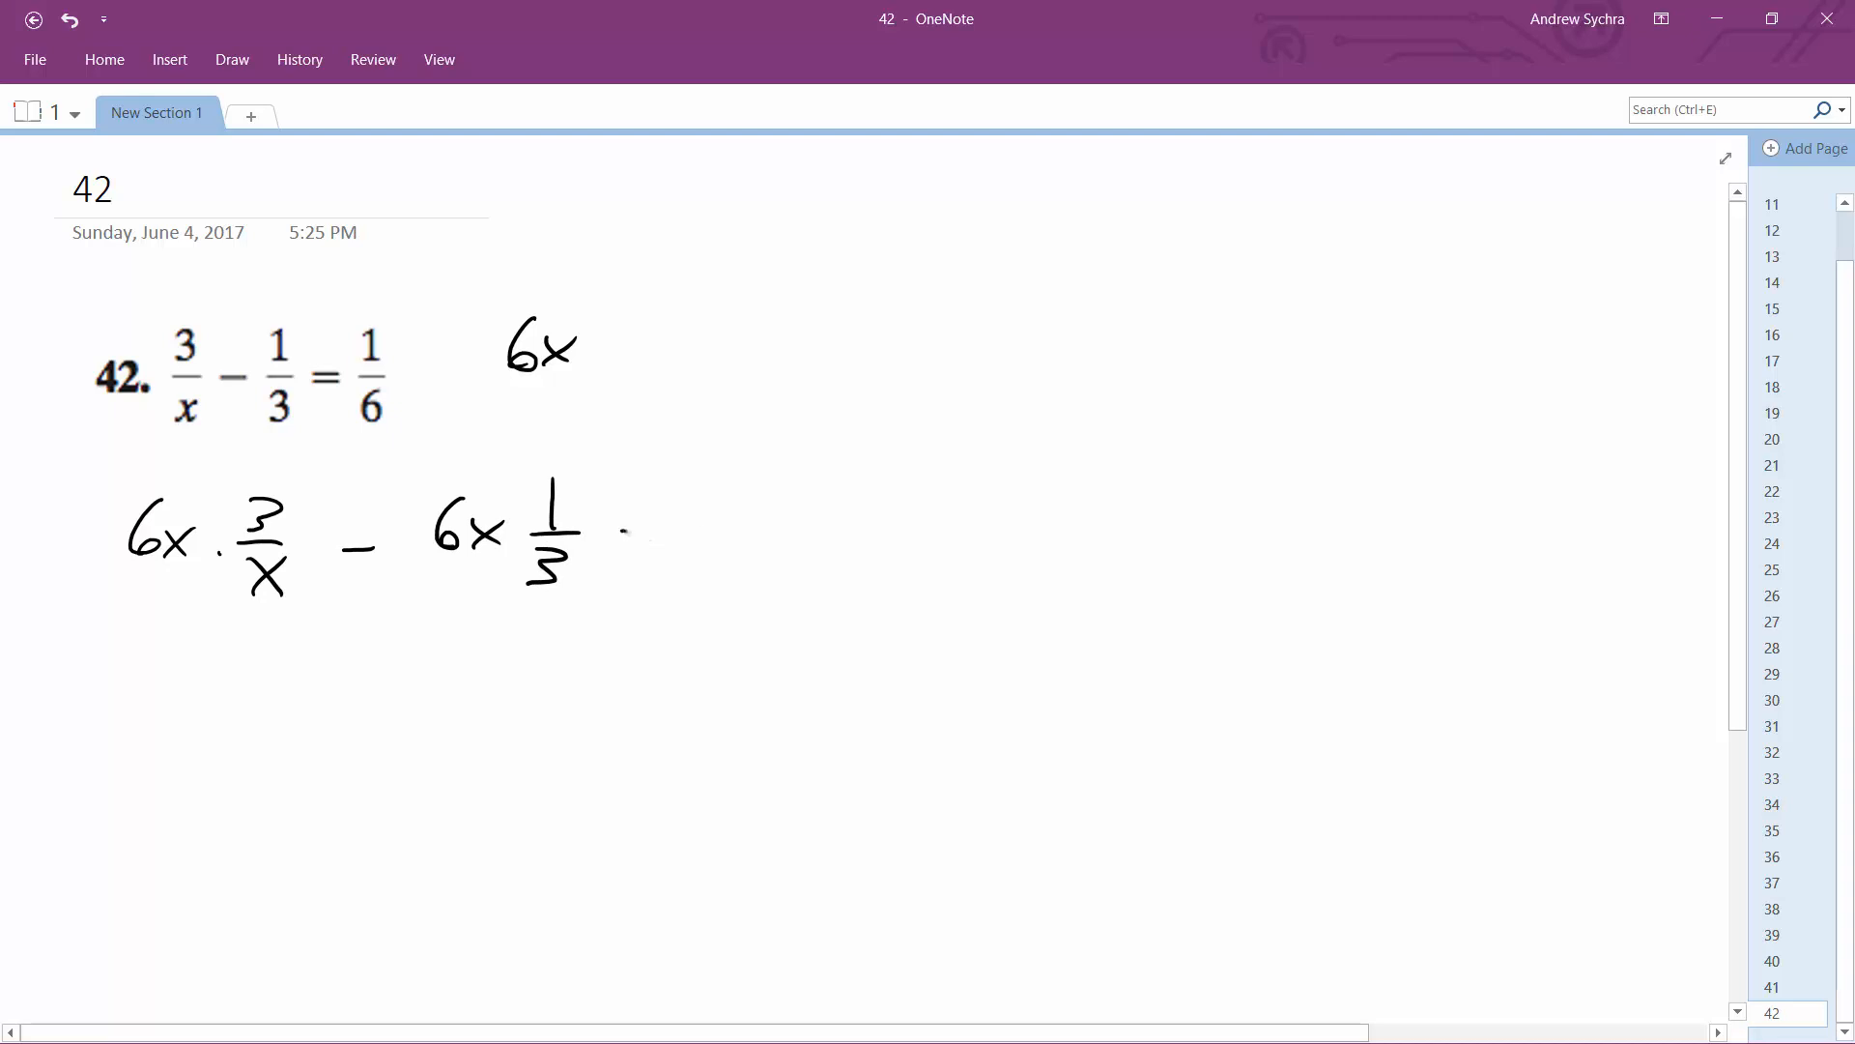
drag(615, 520, 770, 557)
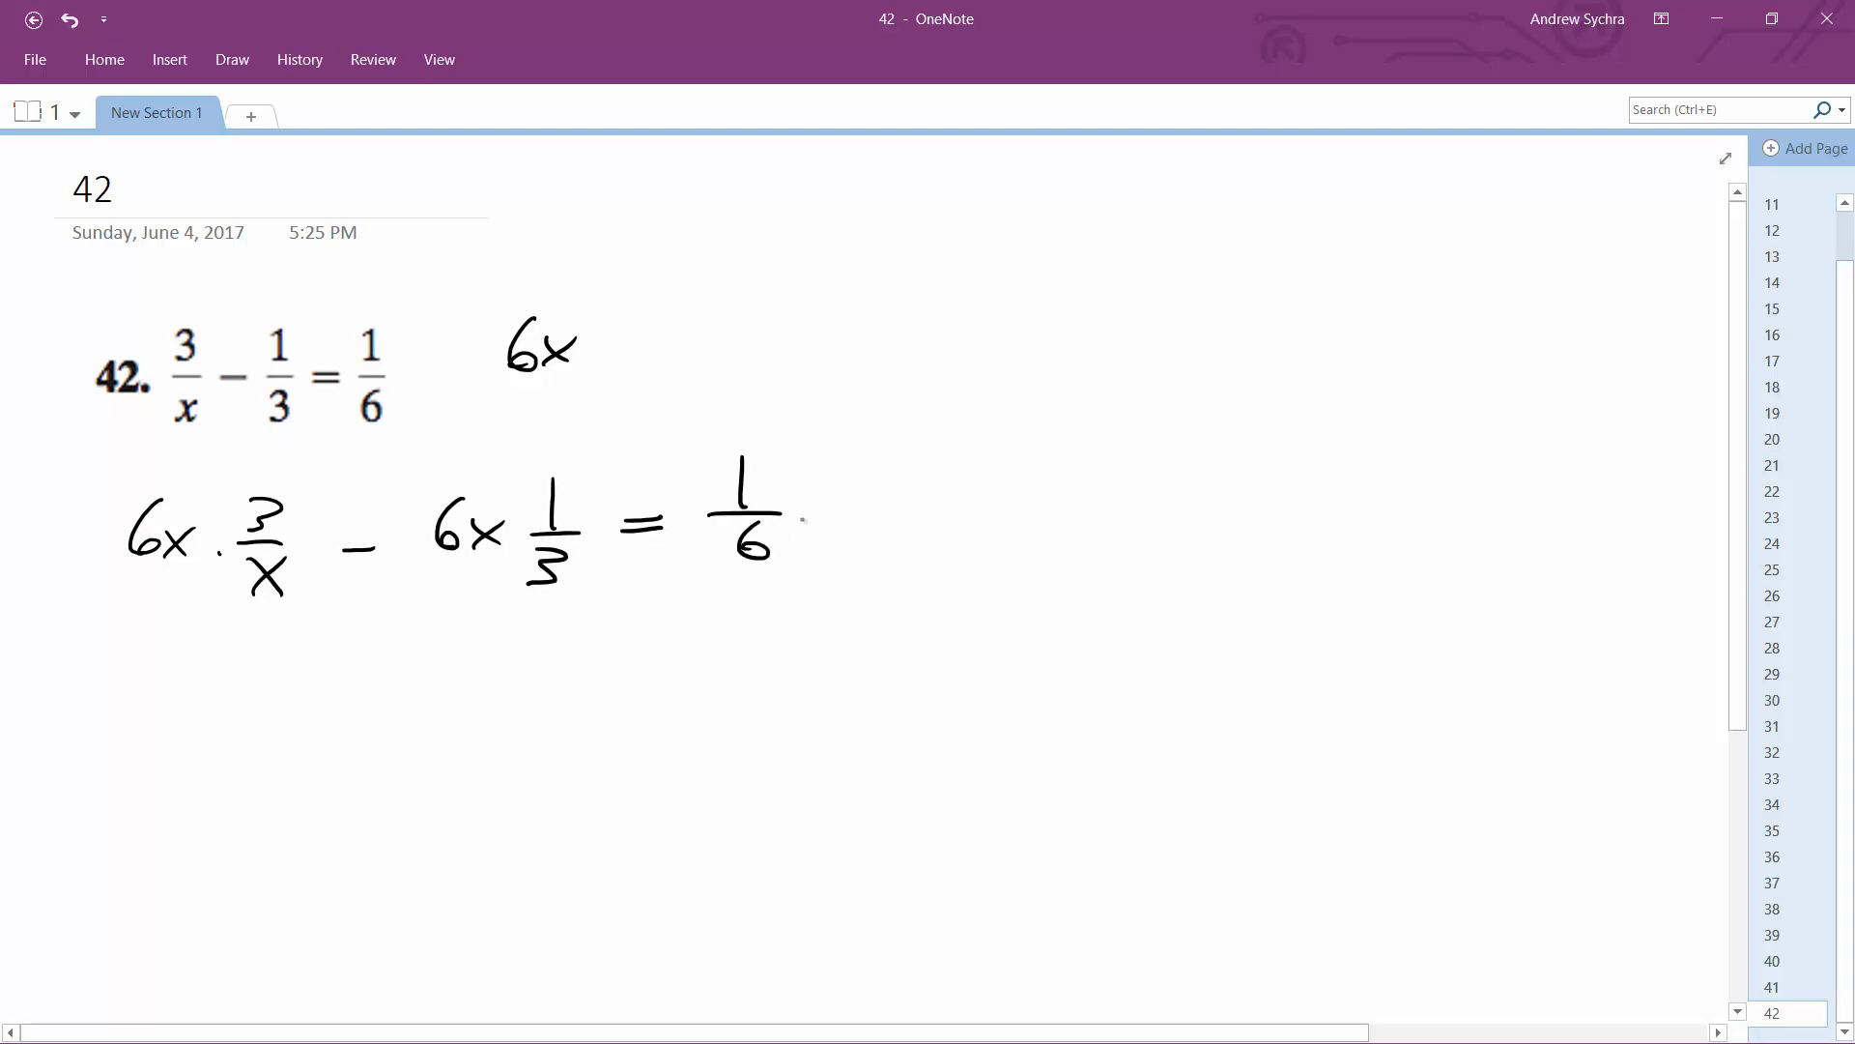
drag(816, 509, 899, 491)
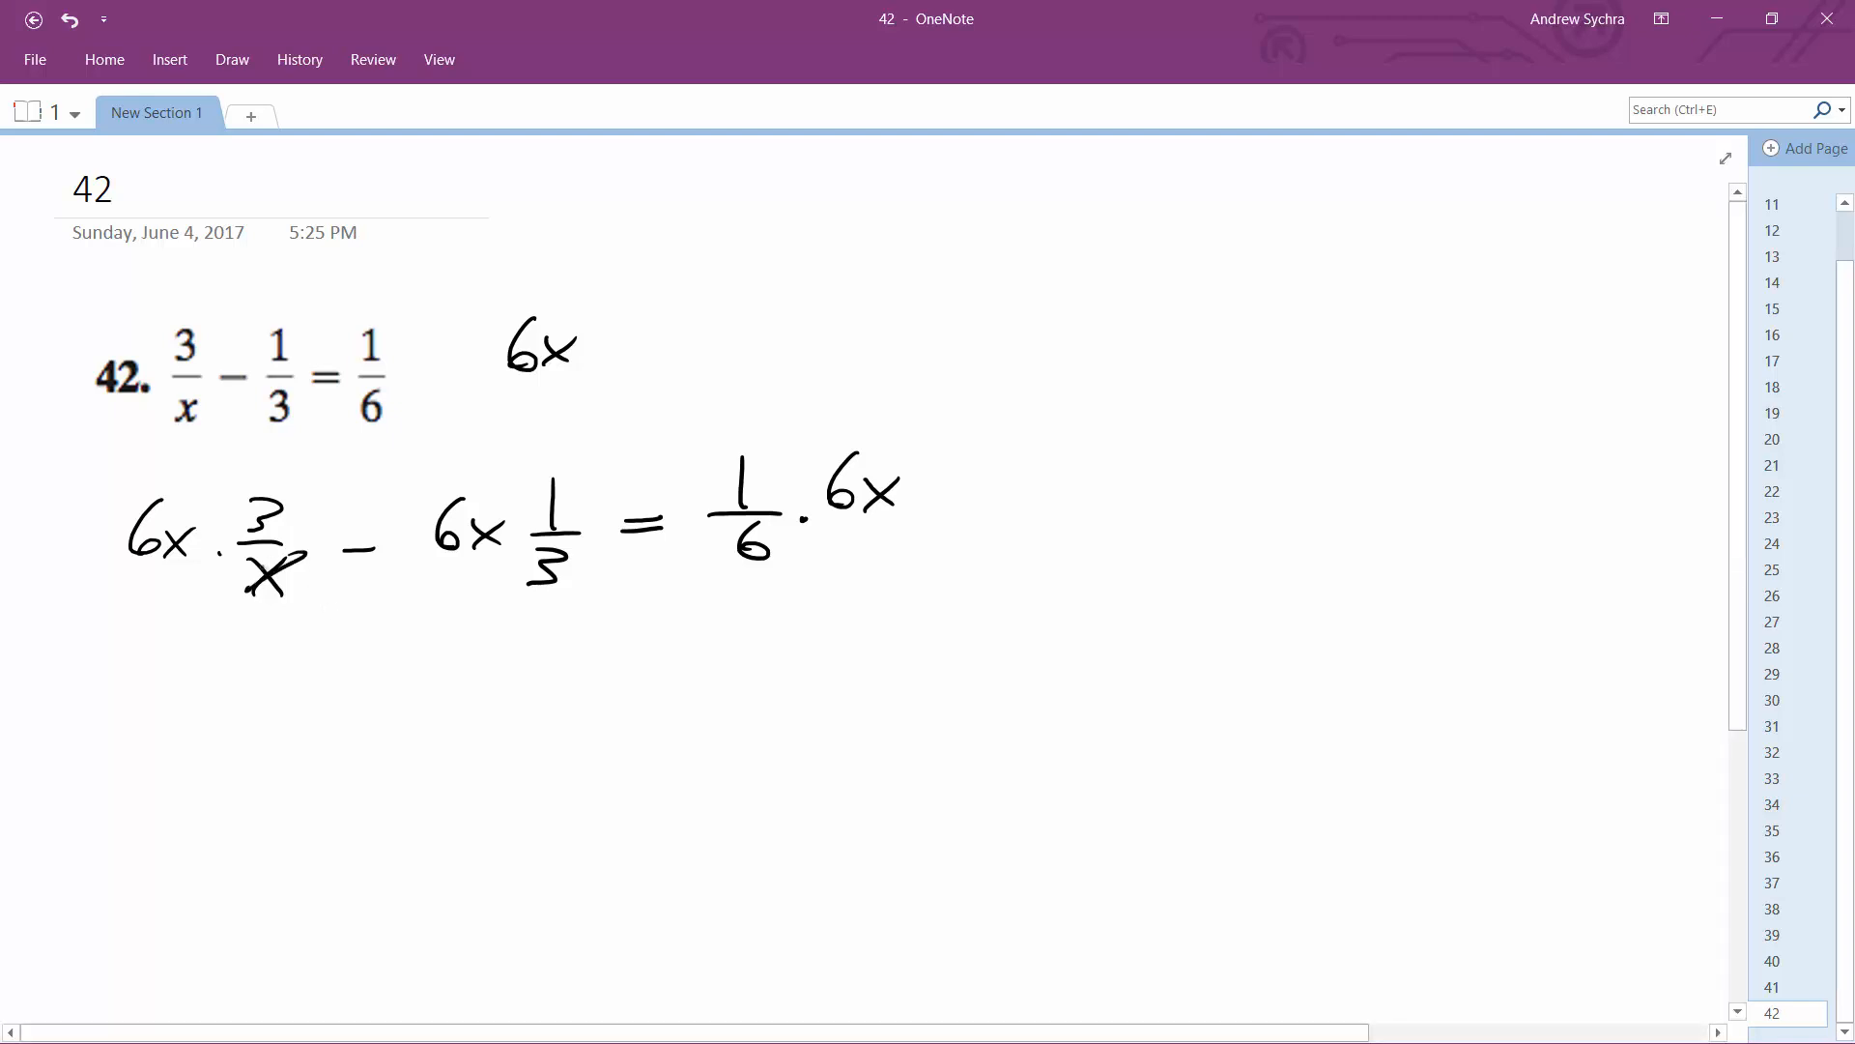
Step: Cross out the cancelling factors and write the answer x = 6 beside 3x/3 = 18/3
drag(255, 569, 295, 579)
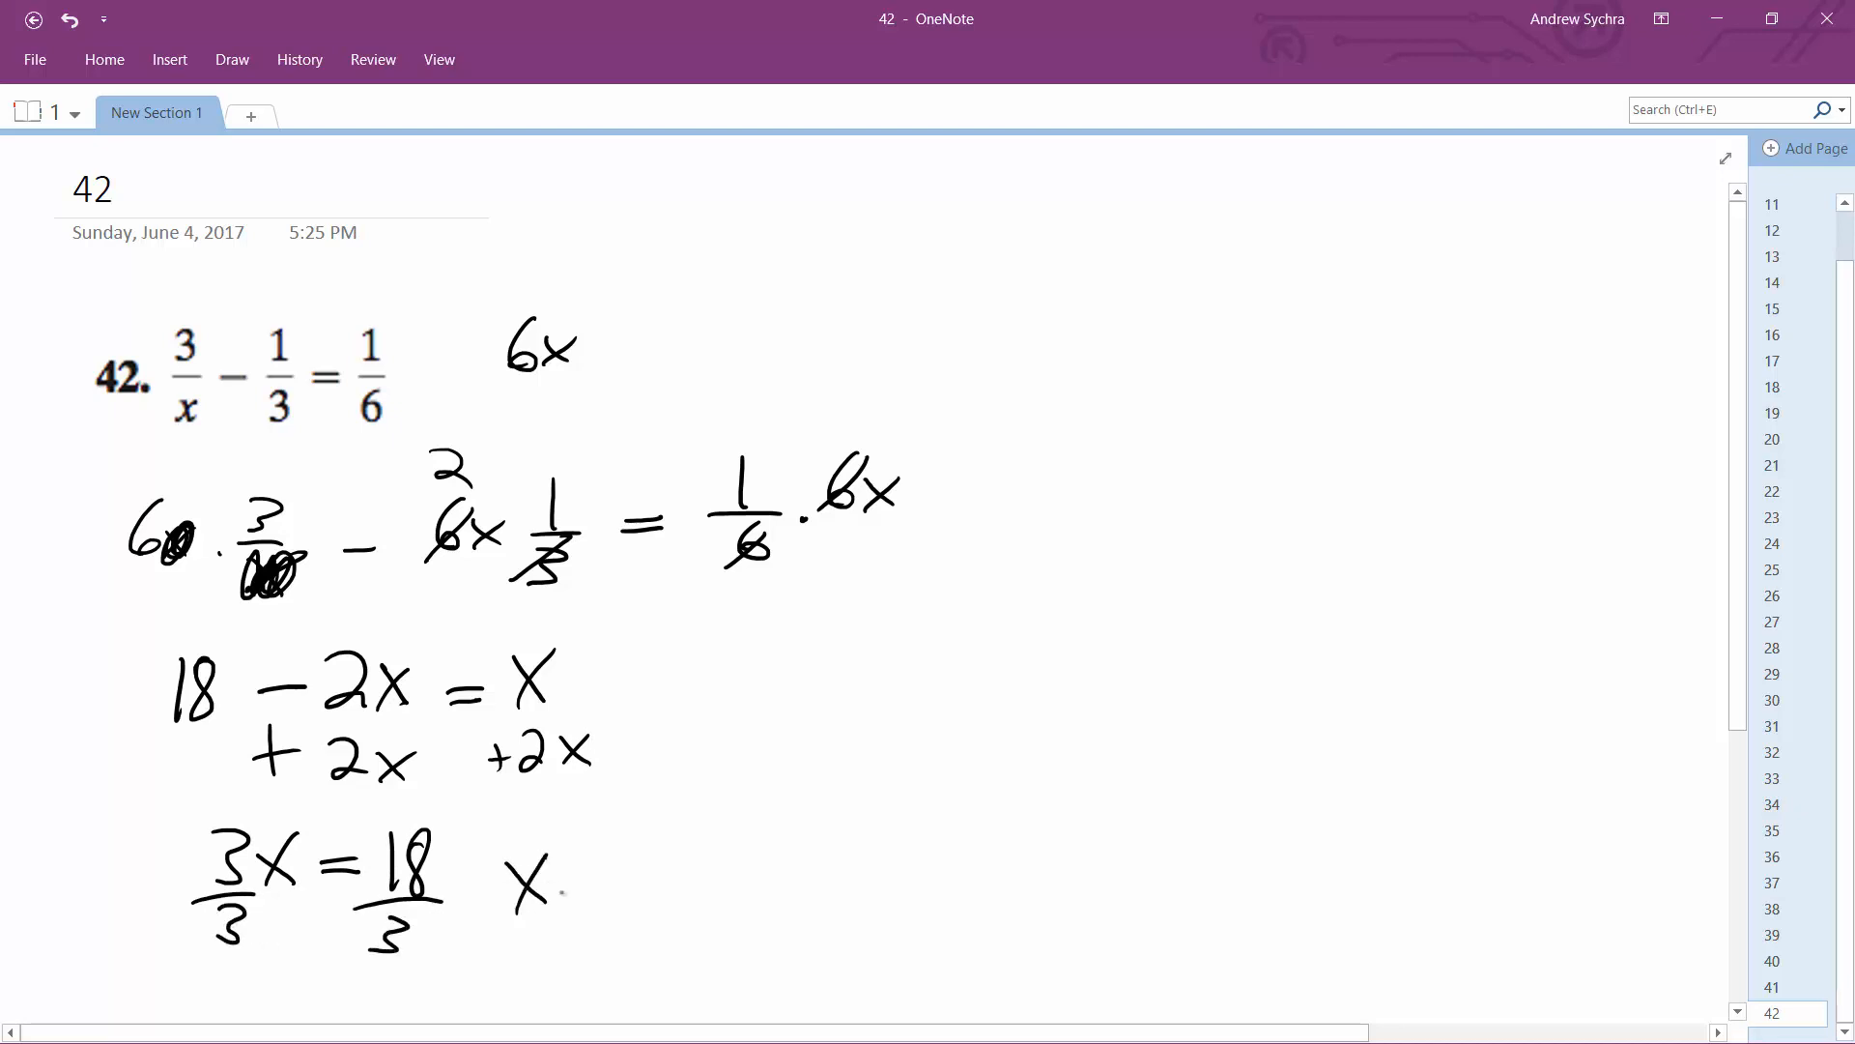
drag(562, 881, 663, 881)
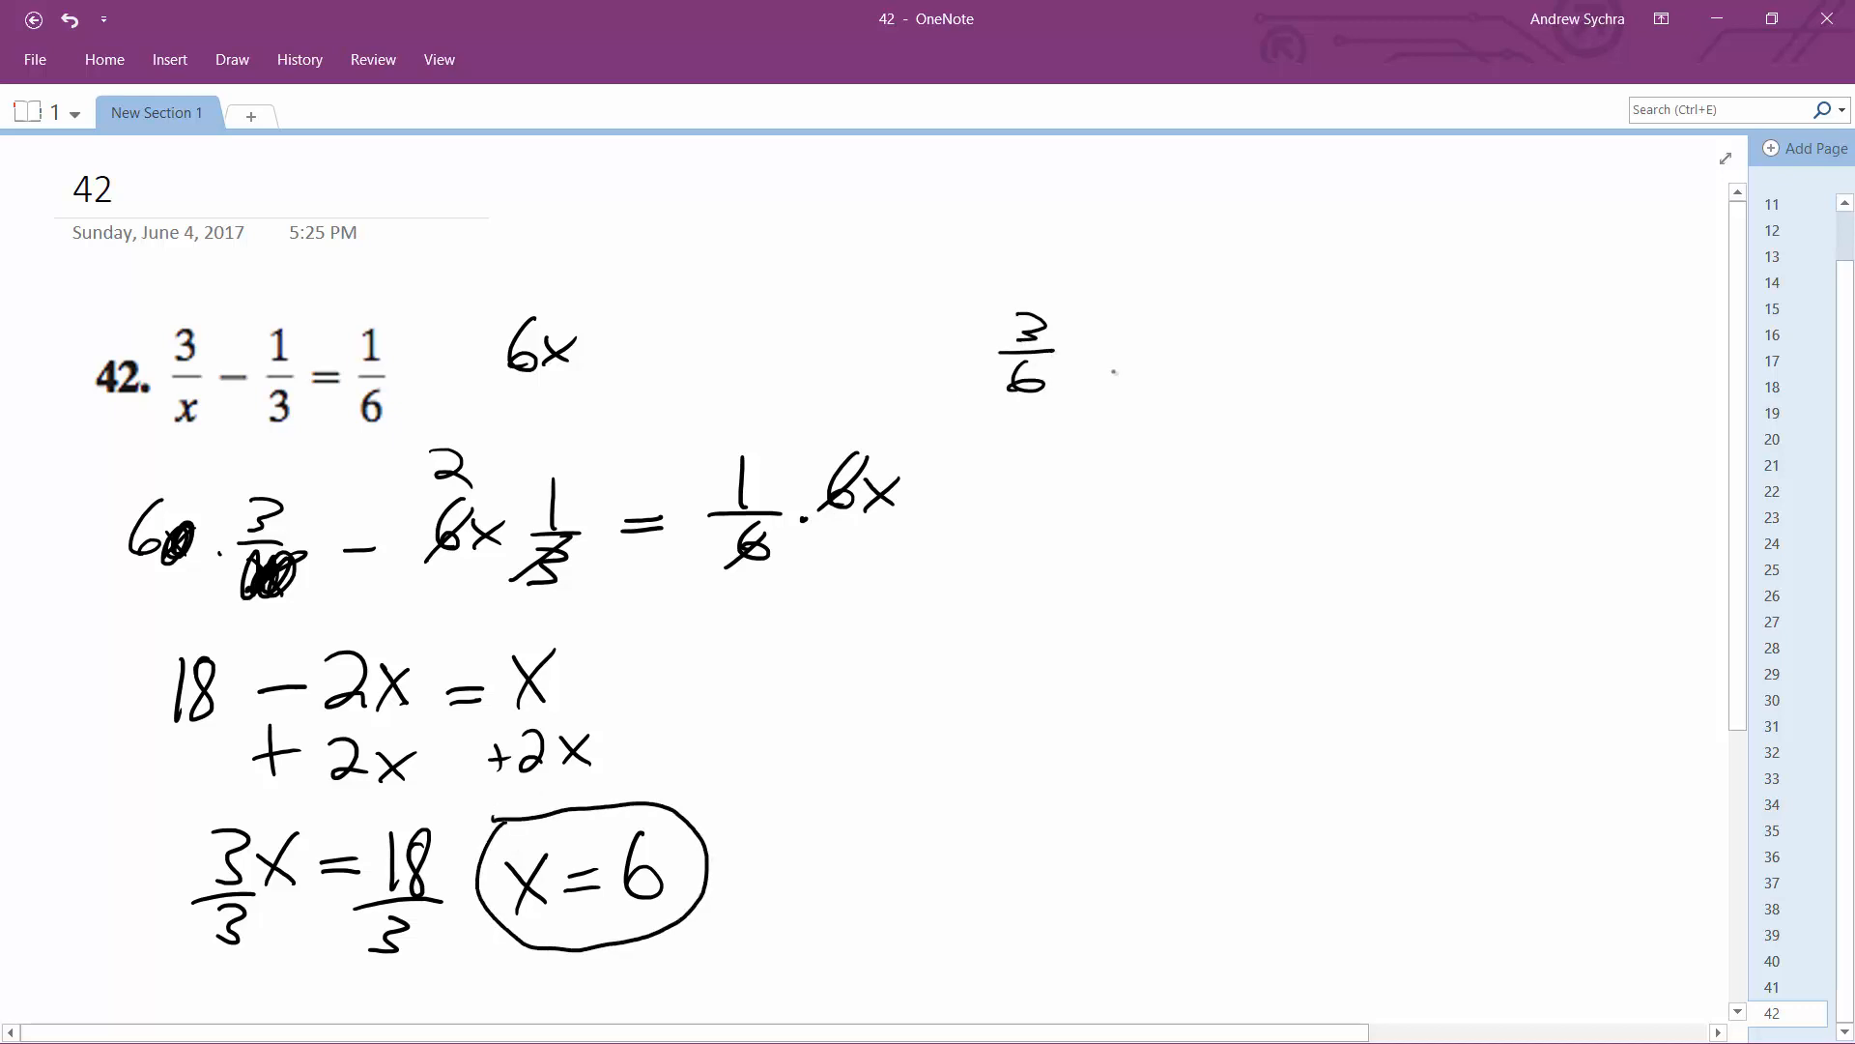
Step: Write the check lines 3/6 − 1/3 = 1/6 and 1/2 − 1/3 = 1/6 at the right
drag(1082, 356, 1148, 313)
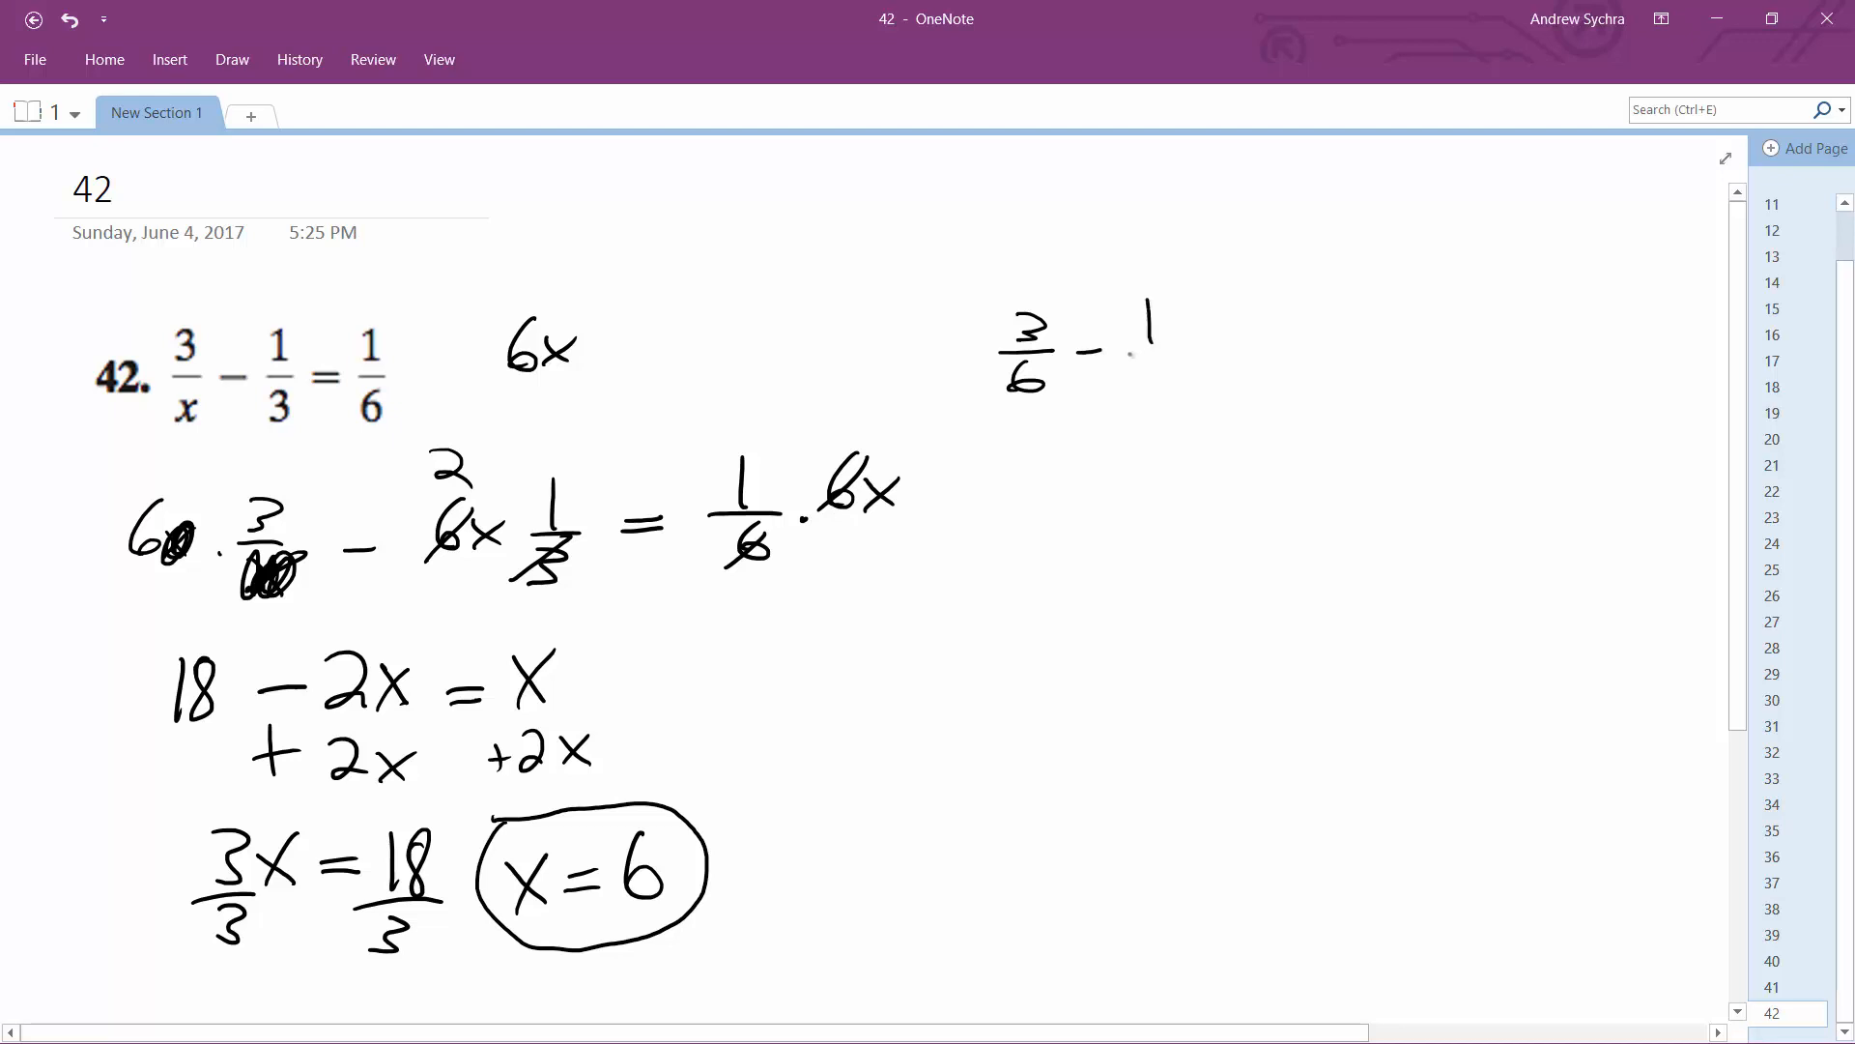
drag(1136, 330, 1325, 367)
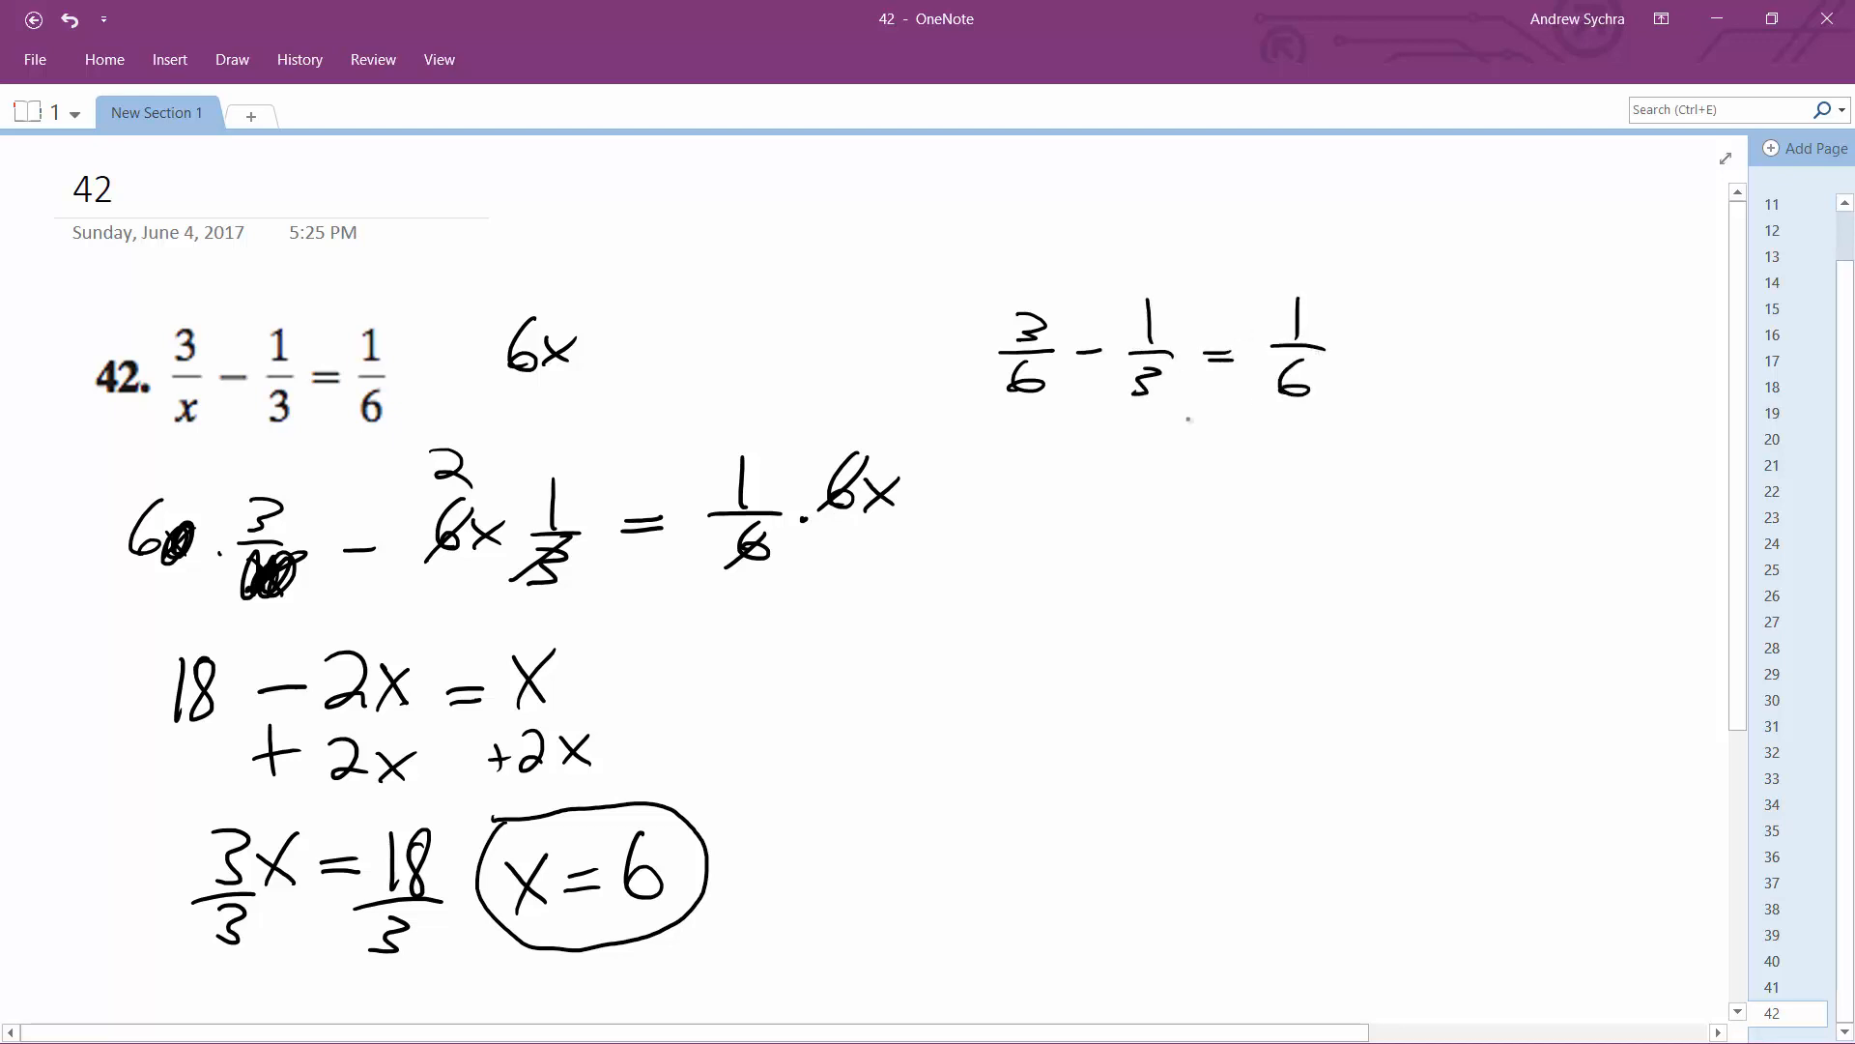
drag(1041, 456, 1051, 520)
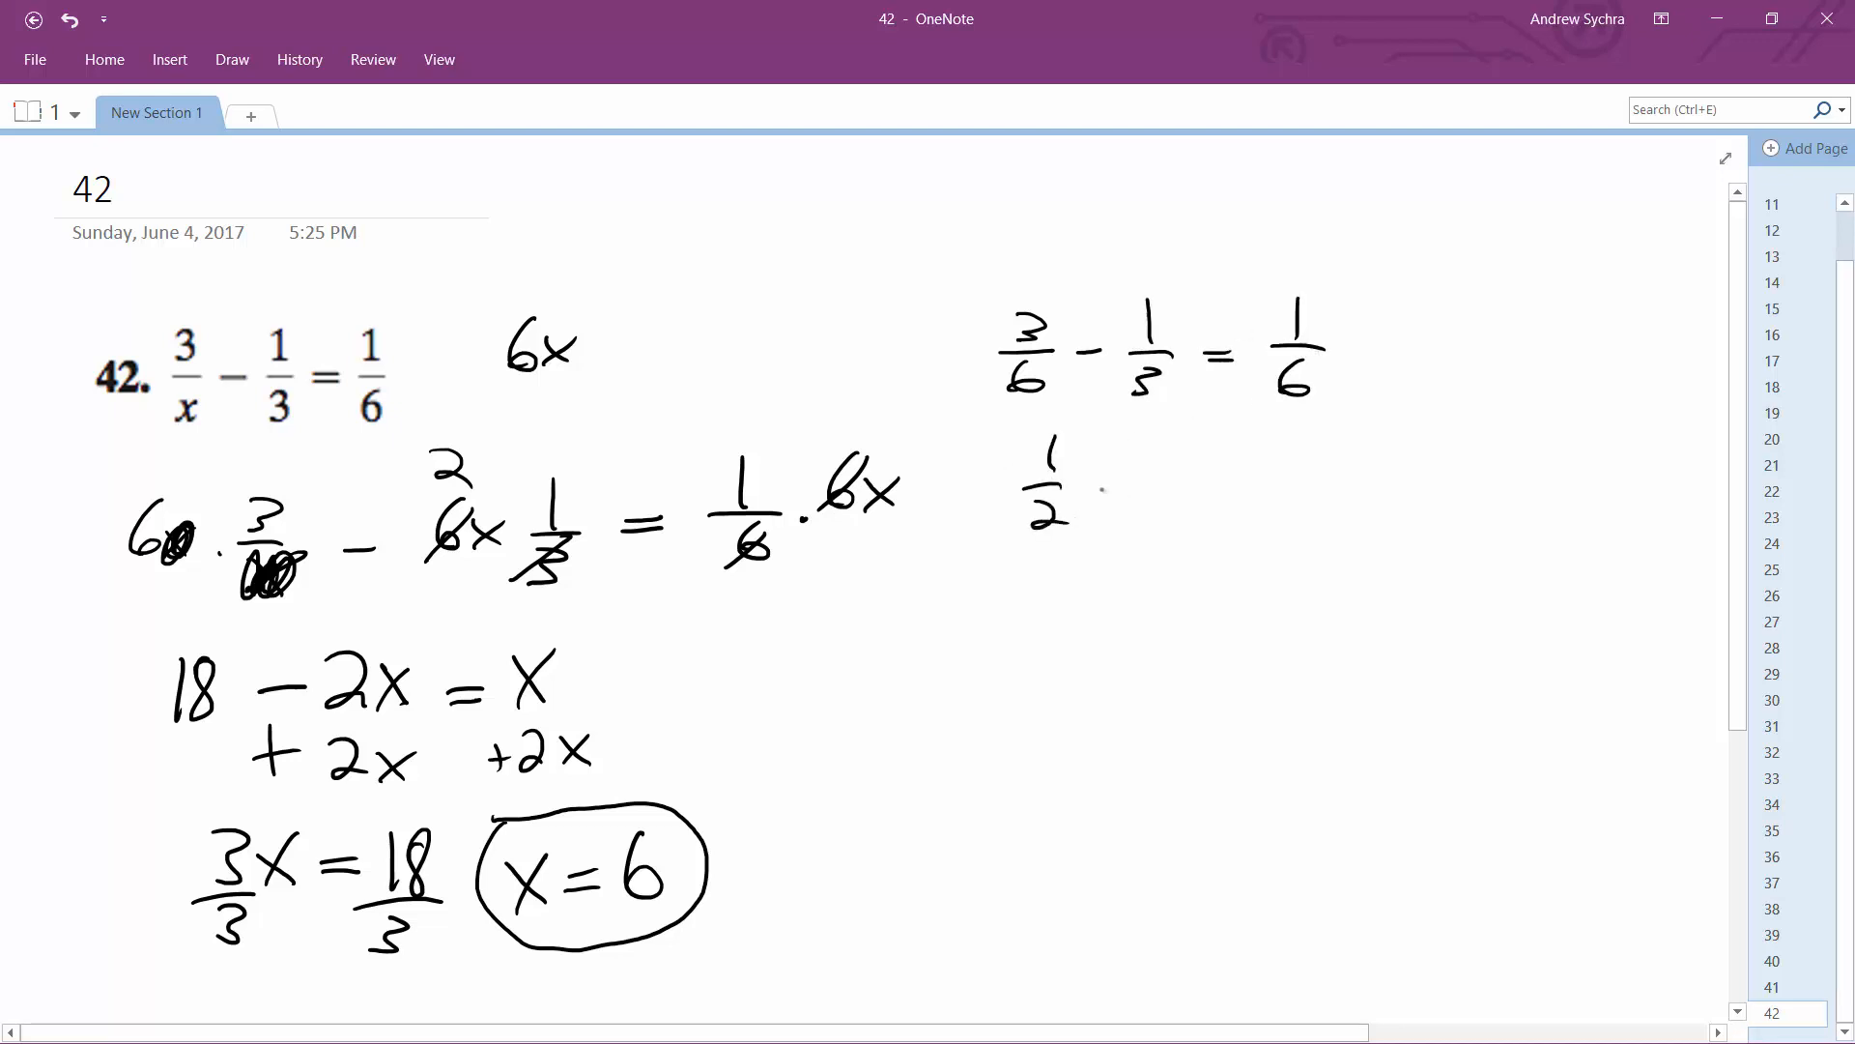
drag(1088, 485, 1326, 473)
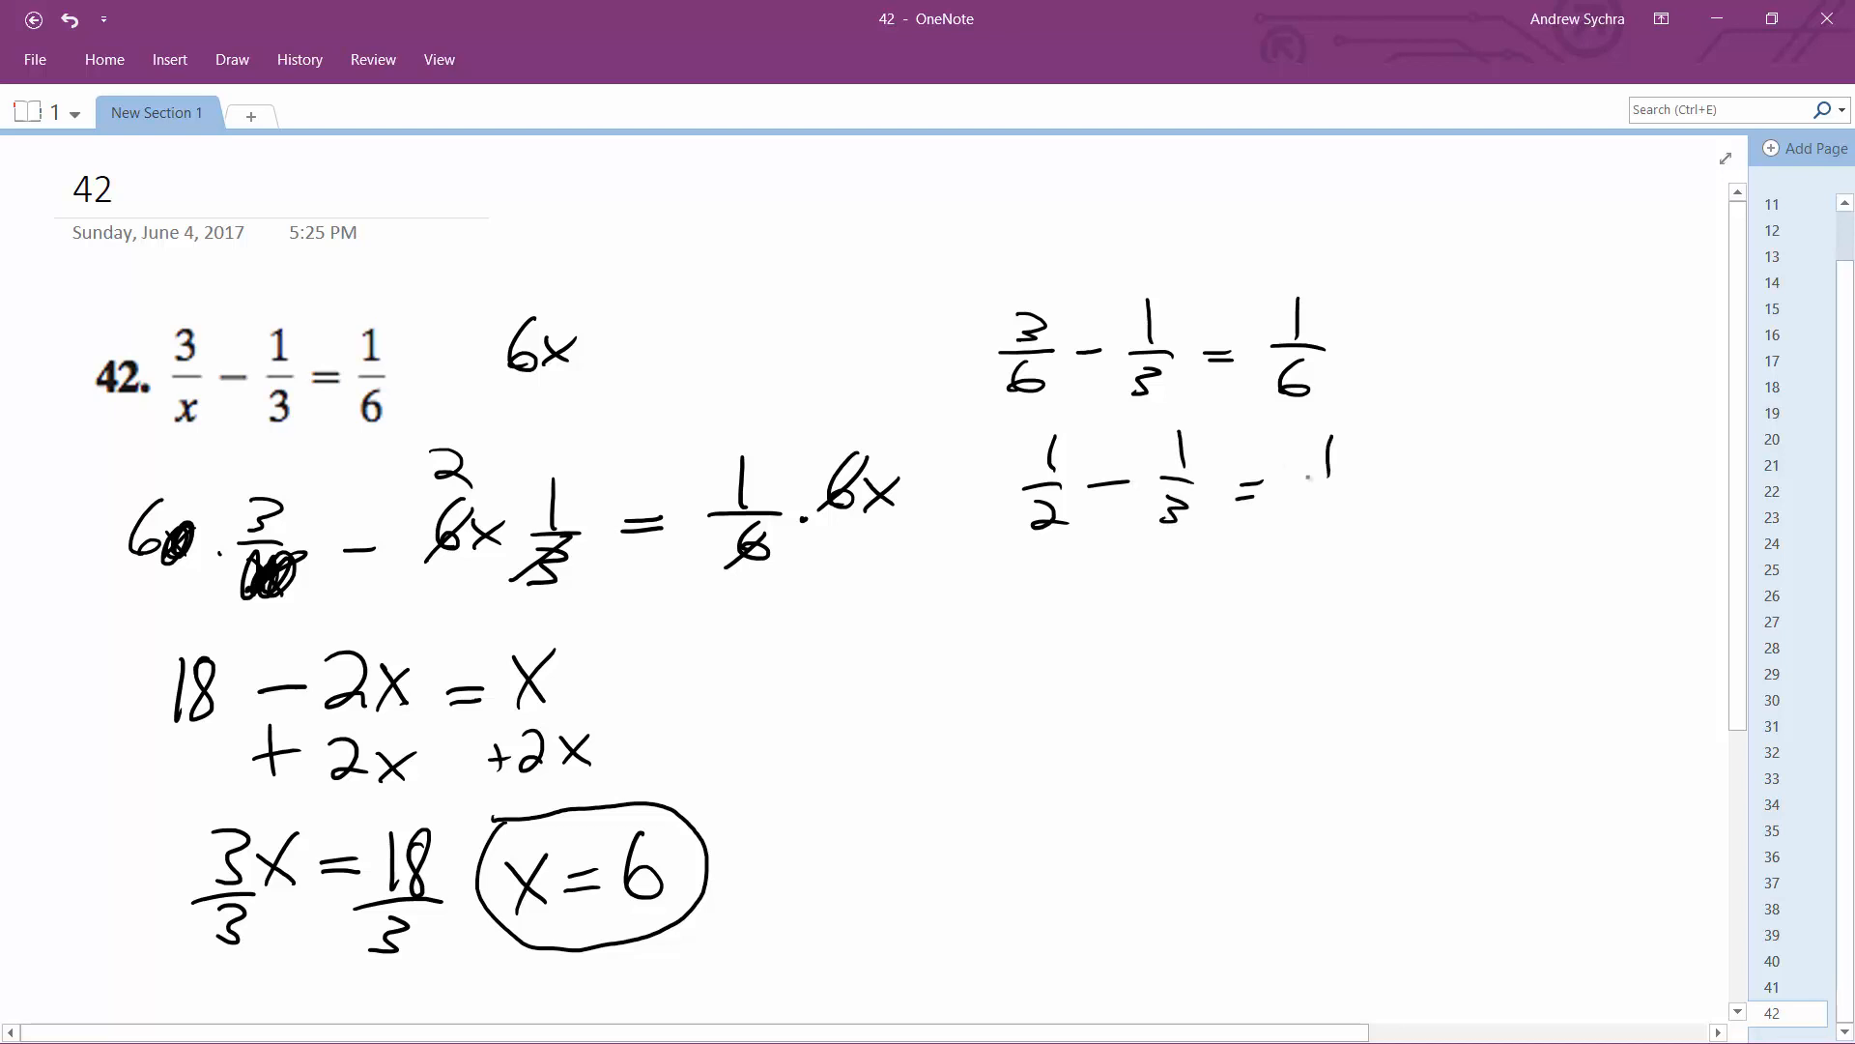
drag(1294, 450, 1332, 526)
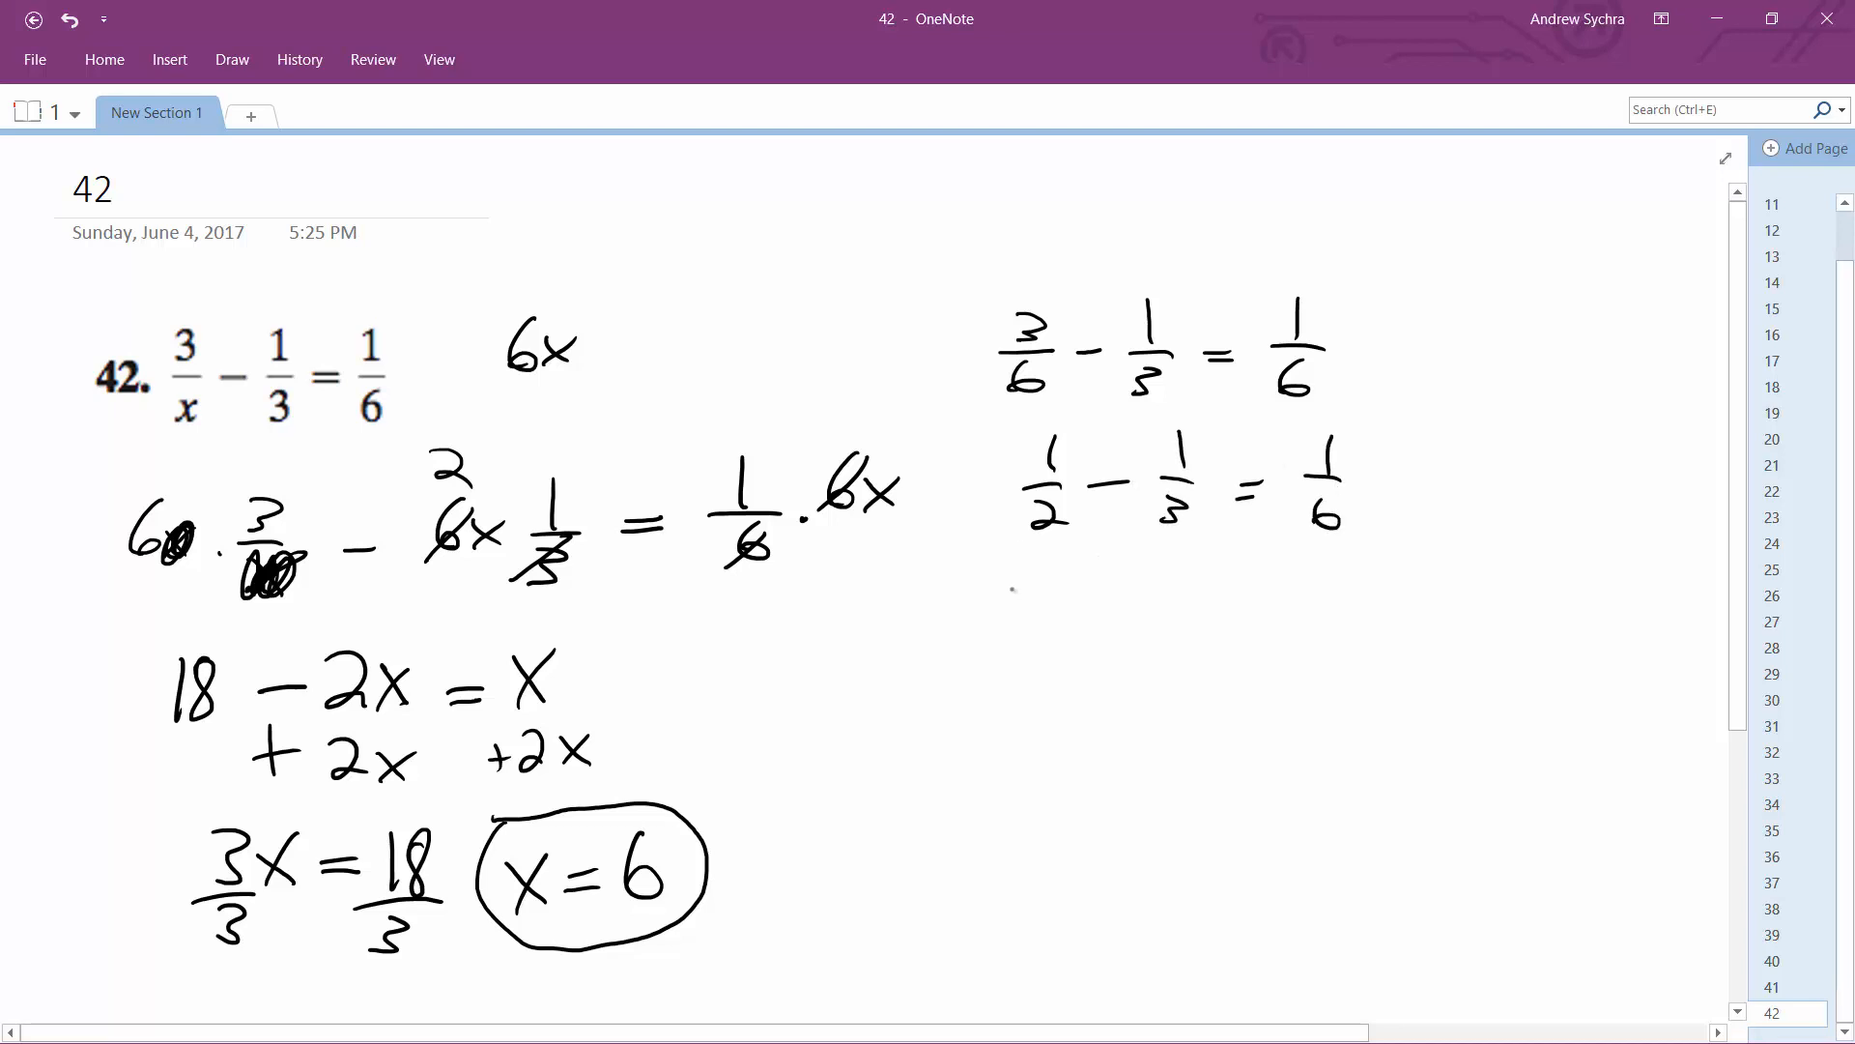
Step: Write the third check line 3/6 − 2/6 = 1/6 and begin another 1/6 below
drag(1005, 592, 1113, 640)
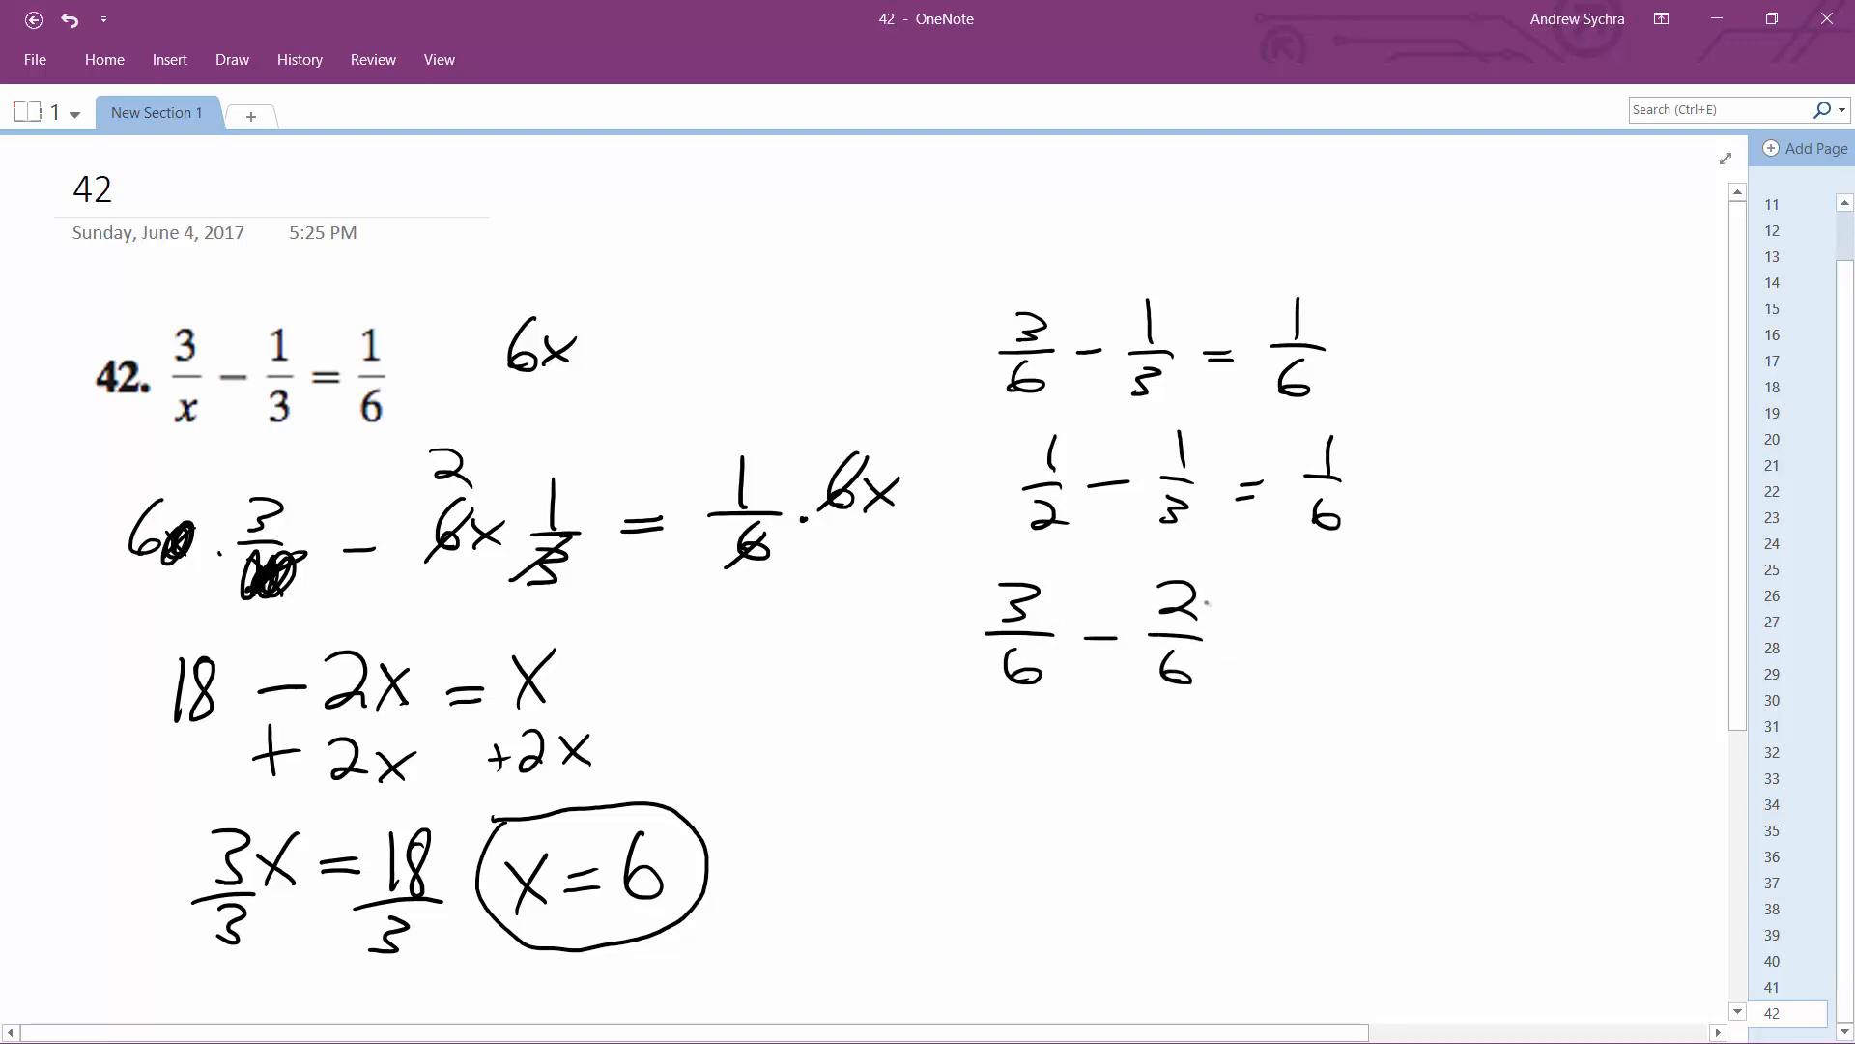
drag(1242, 640, 1355, 603)
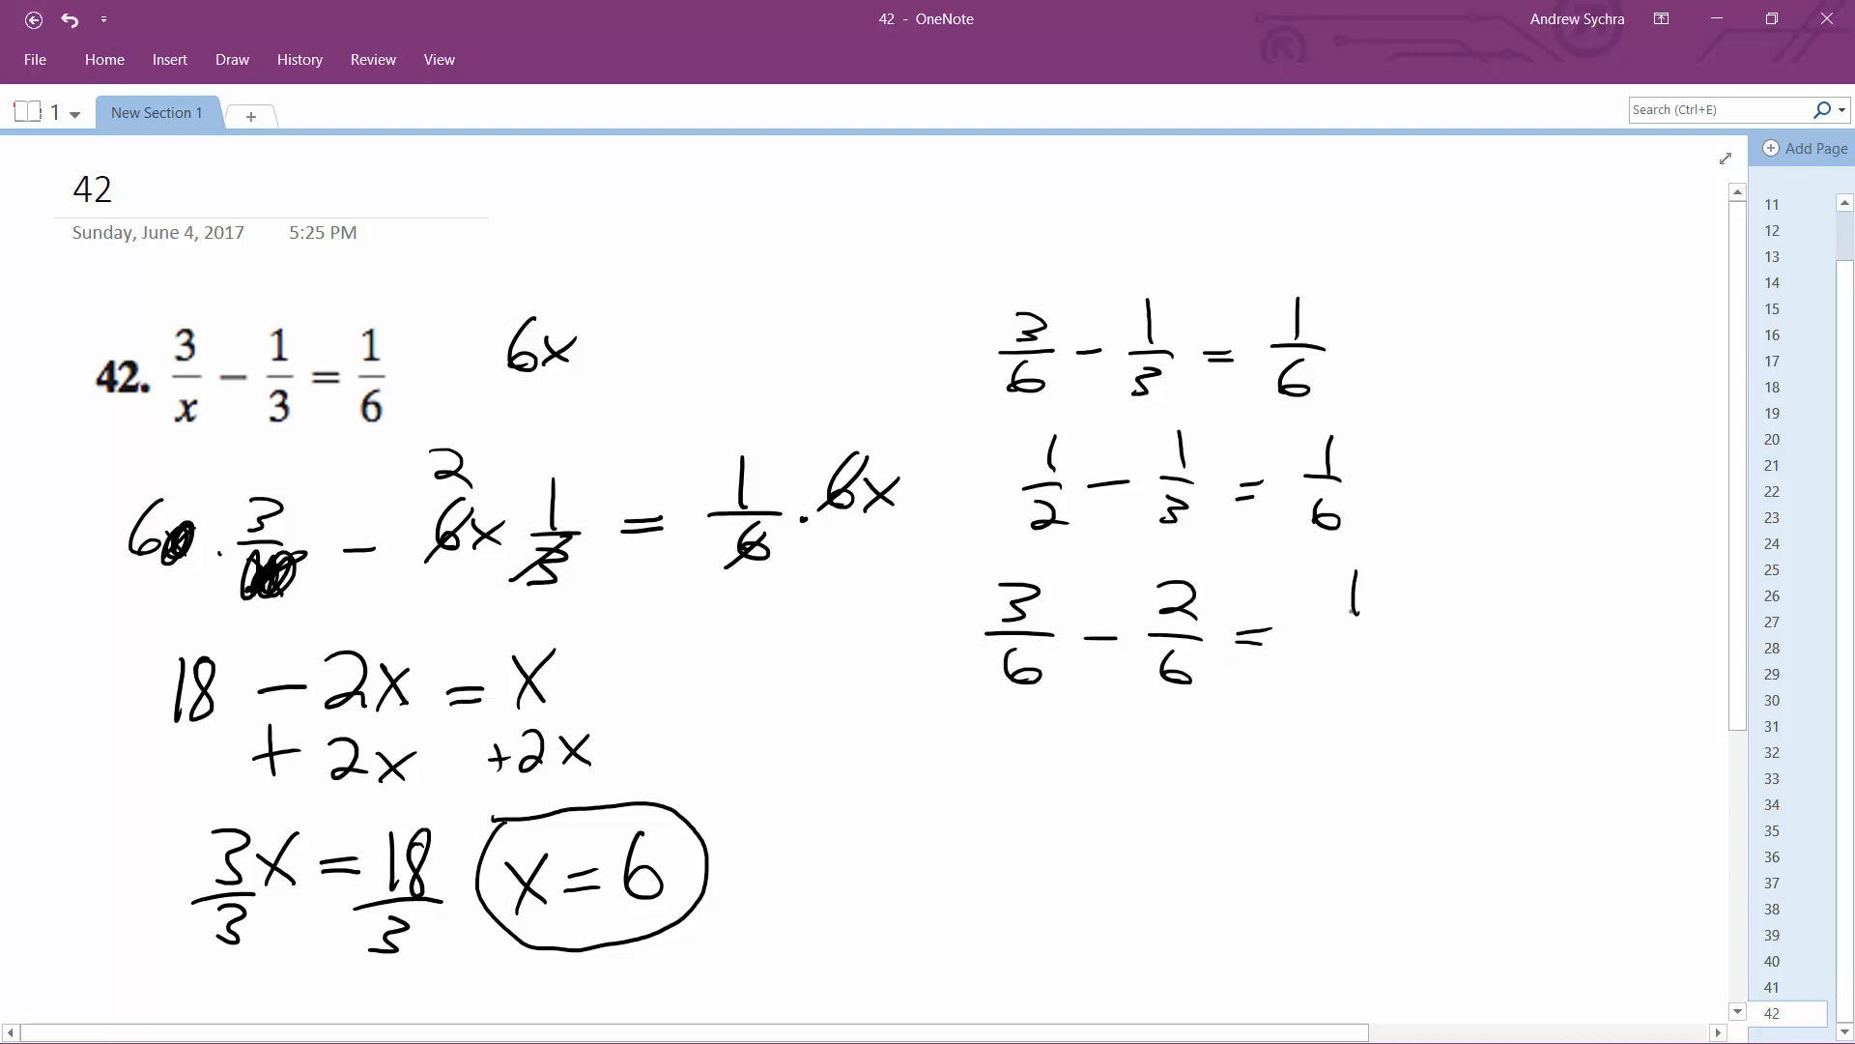
drag(1325, 591, 1395, 675)
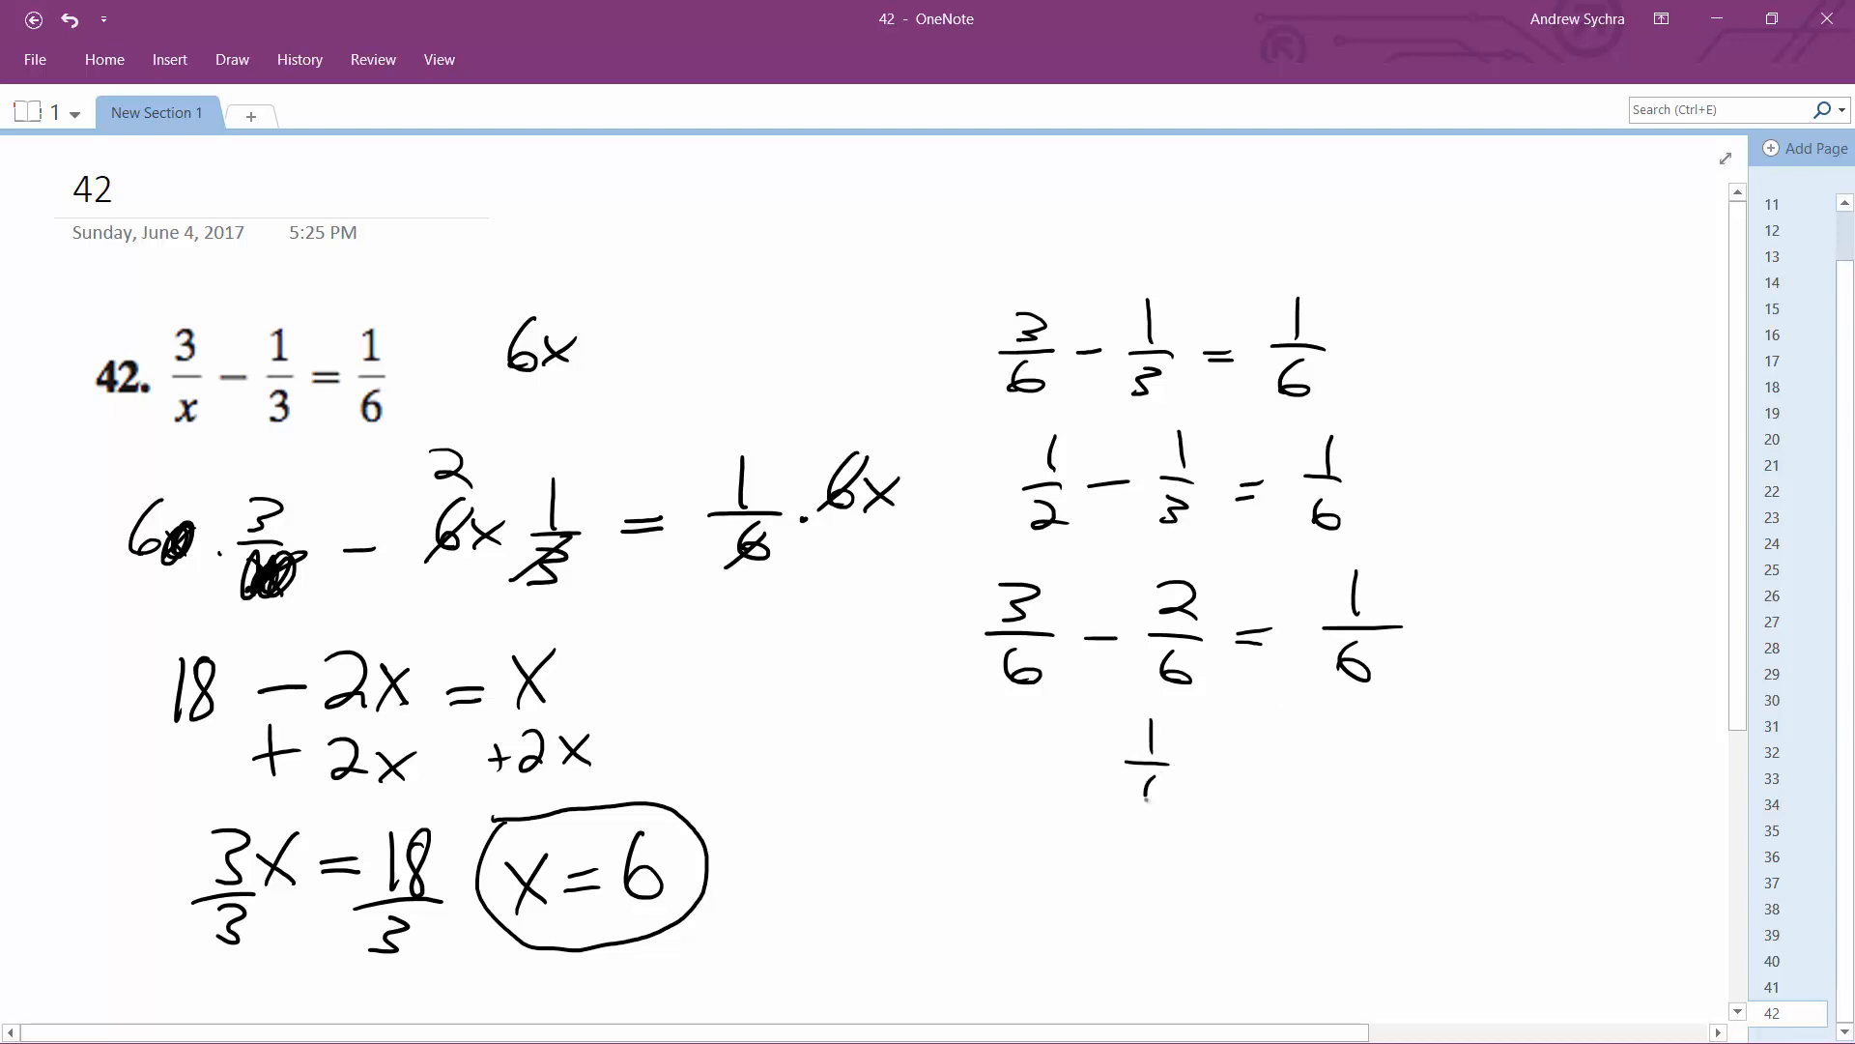